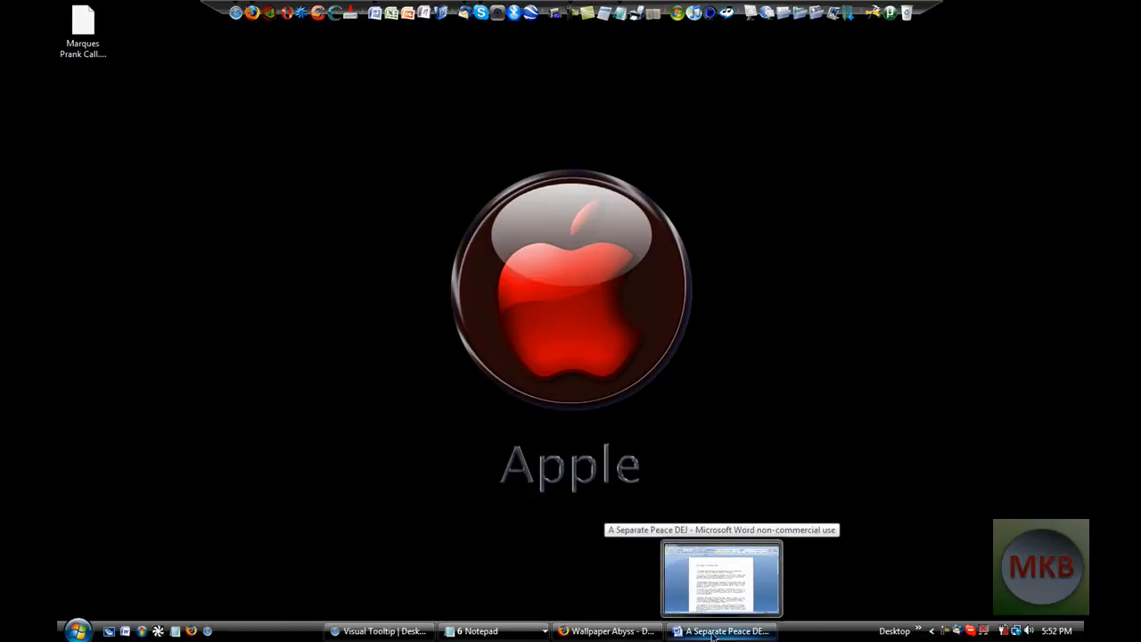
Switch to the Safari window showing PC World's Visual Tooltip 2.2 download page.
left_click(379, 631)
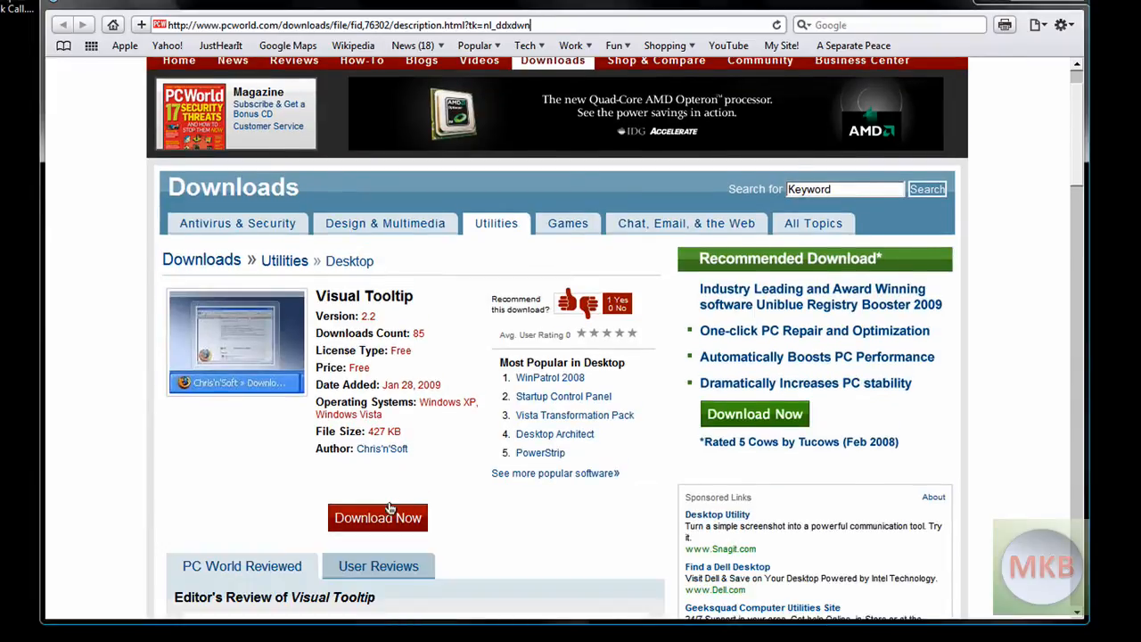
scroll("down", 3)
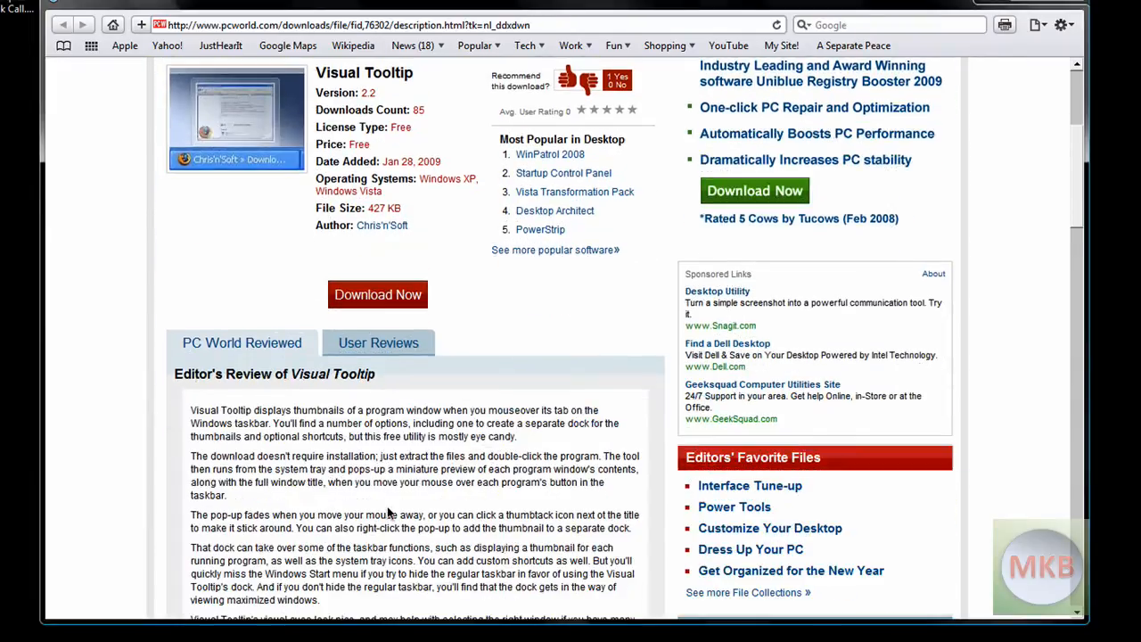
scroll("down", 3)
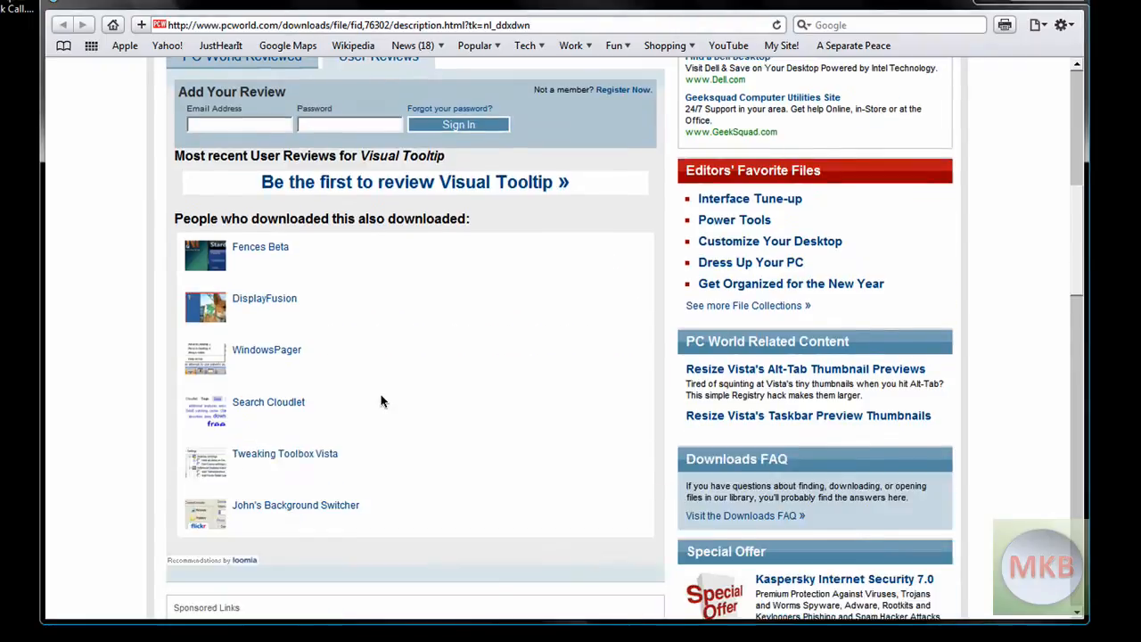
scroll("up", 3)
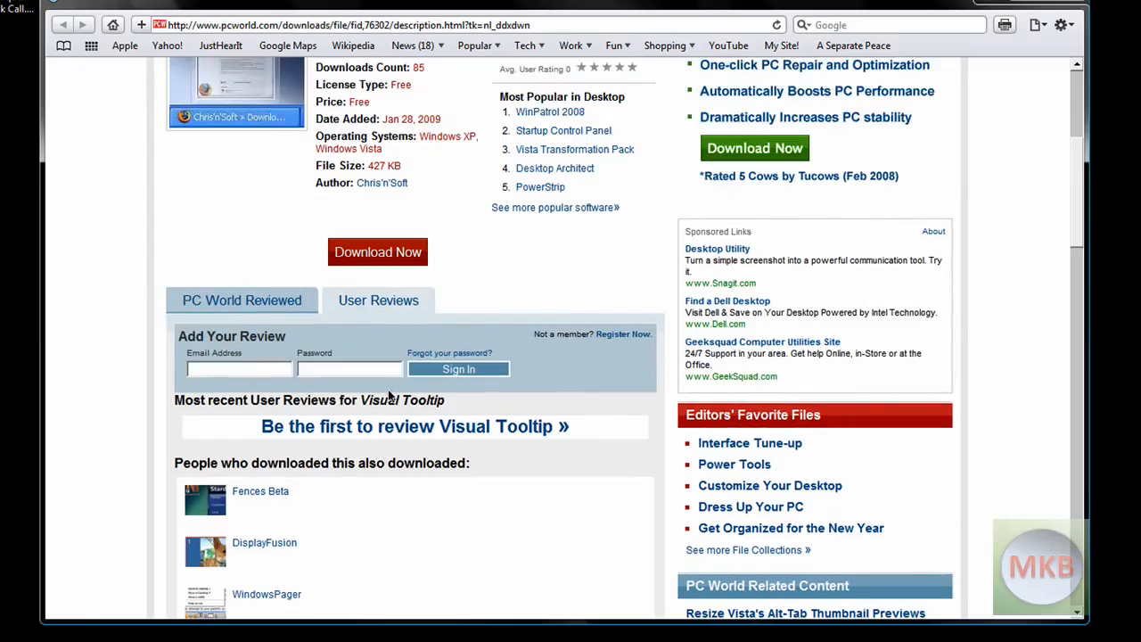
scroll("up", 3)
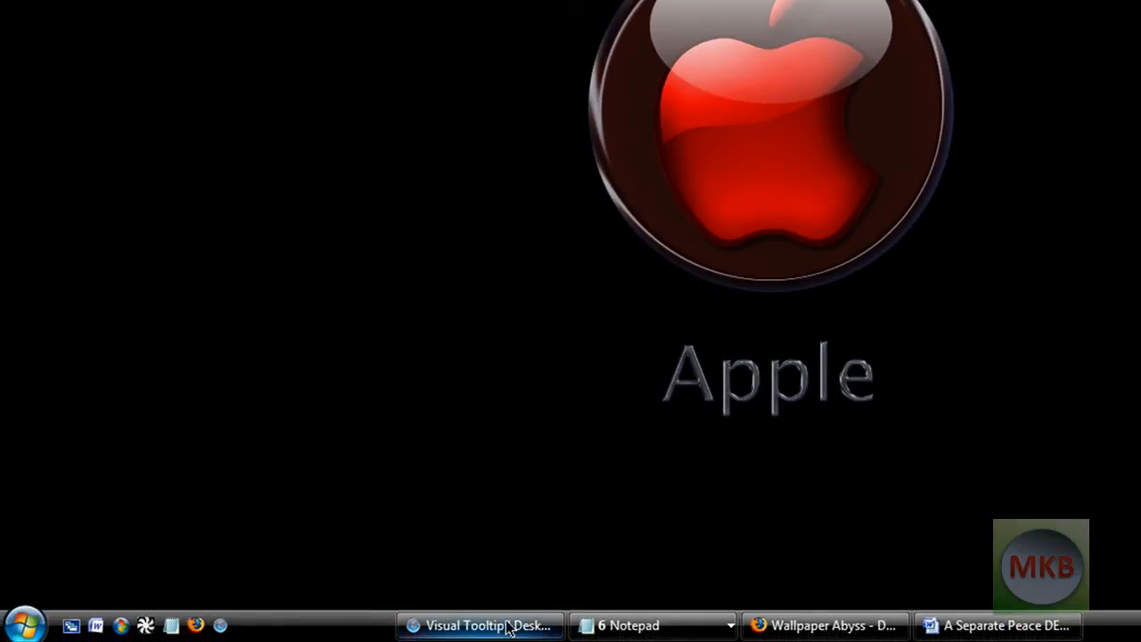
mouse_move(480, 625)
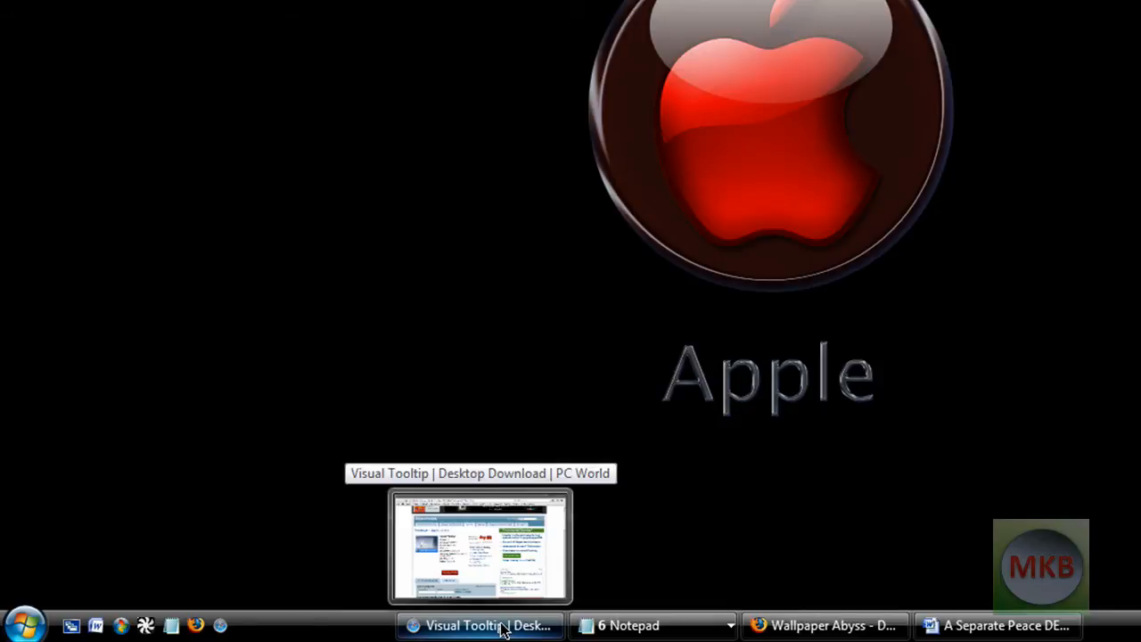
mouse_move(653, 625)
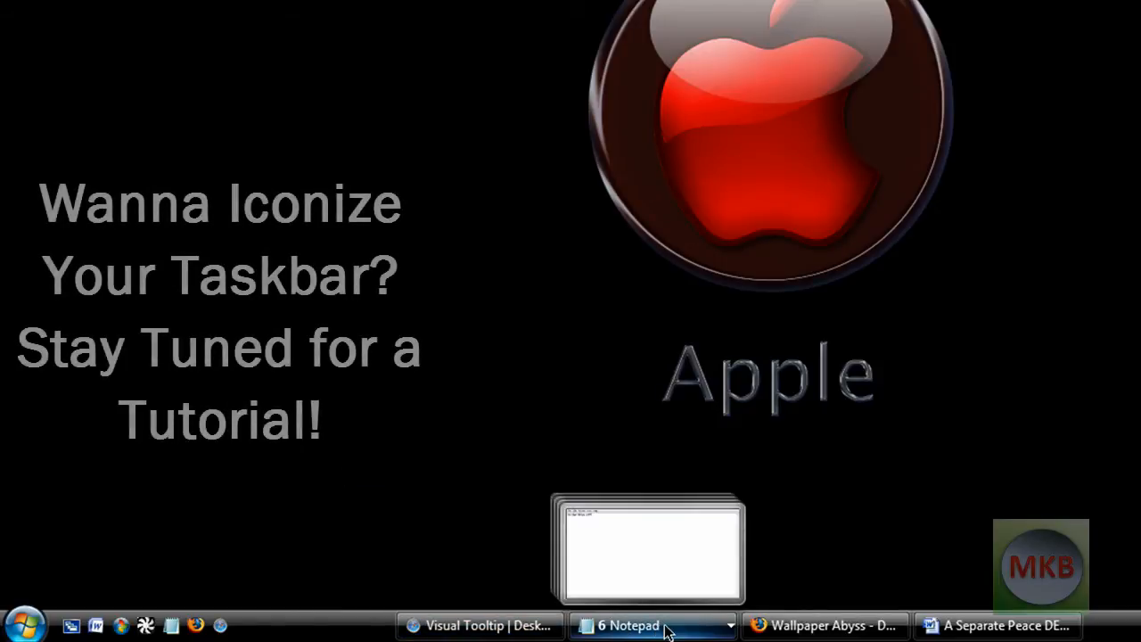
mouse_move(656, 624)
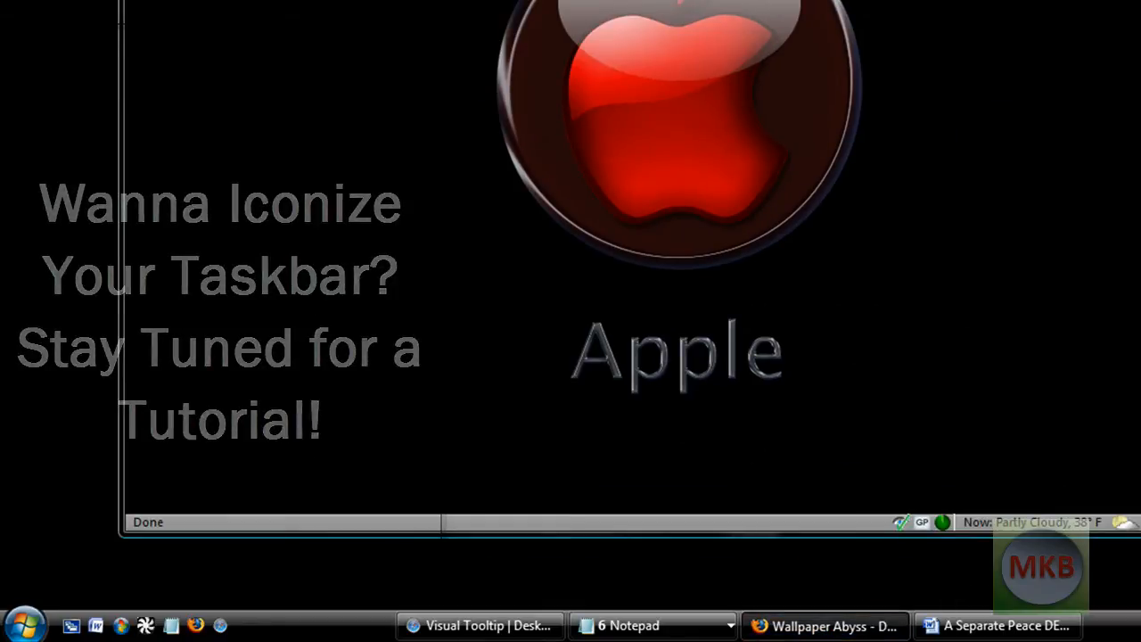
mouse_move(999, 625)
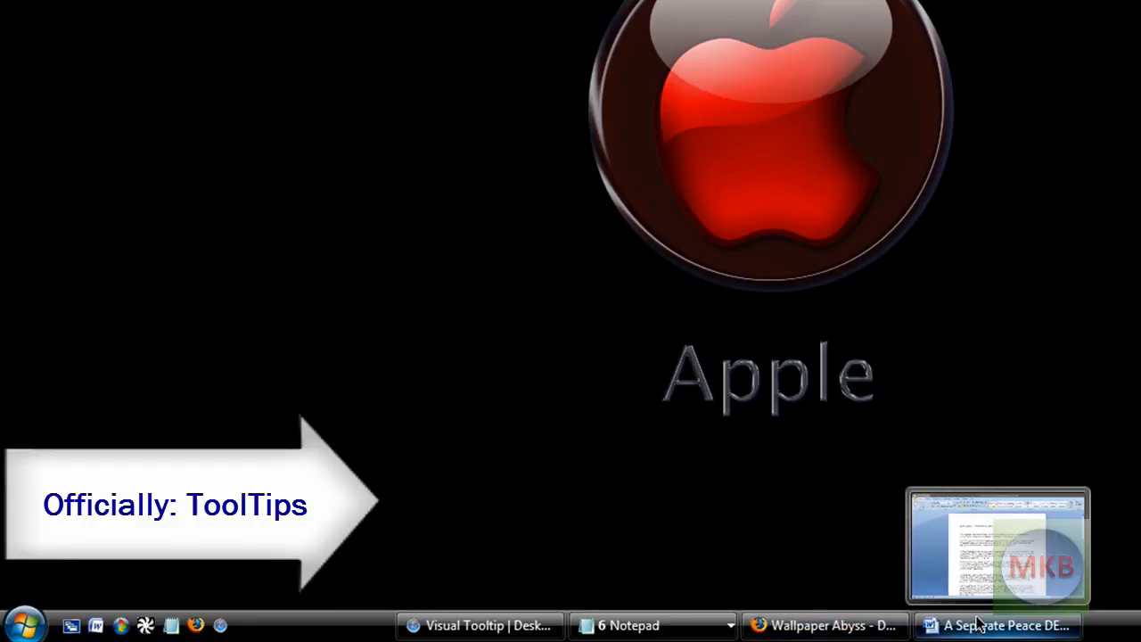
mouse_move(1006, 625)
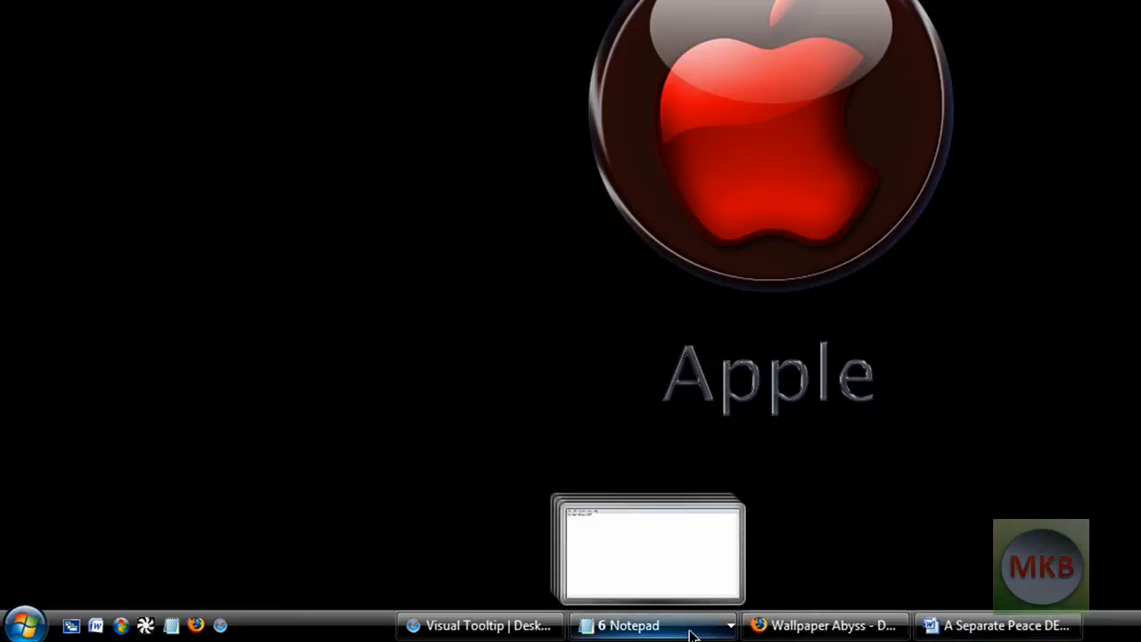
mouse_move(651, 624)
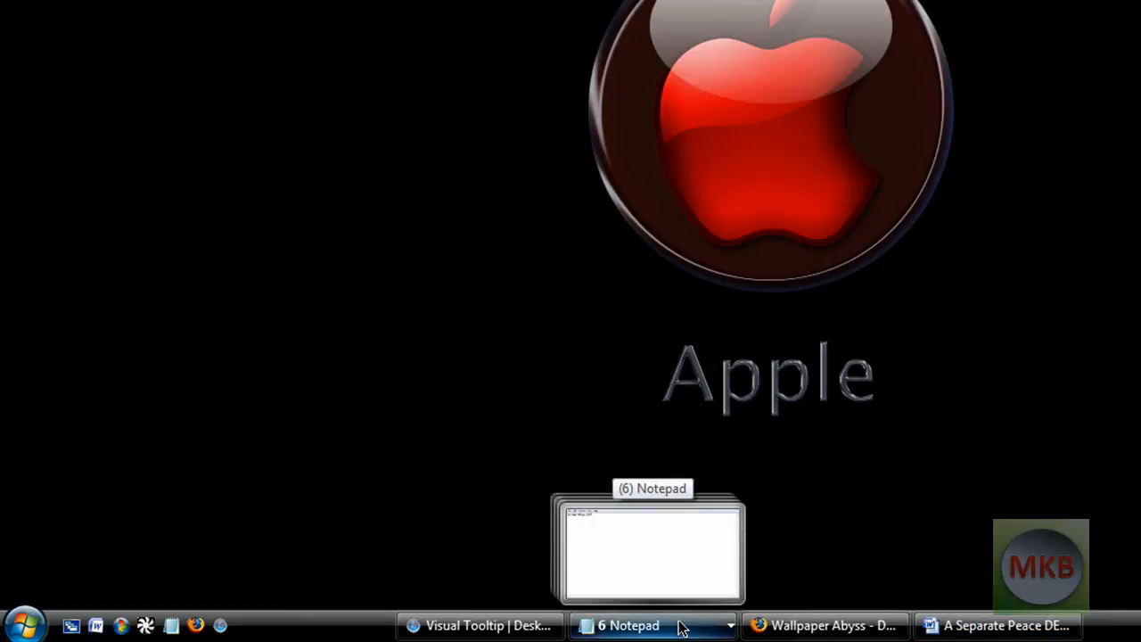
mouse_move(669, 629)
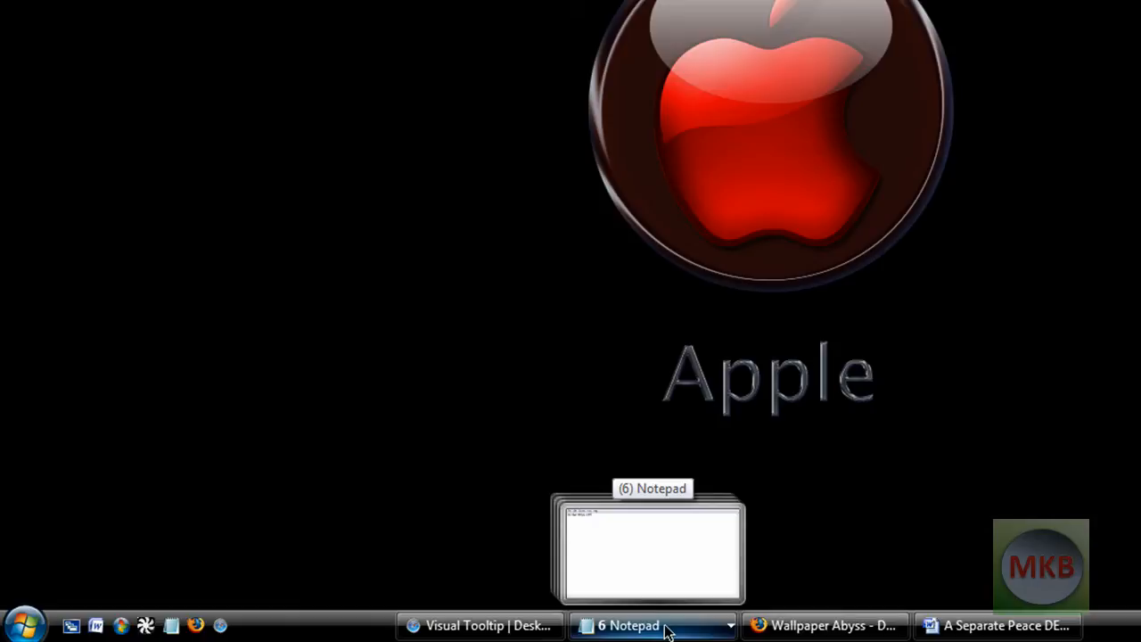
Open the grouped Notepad taskbar list showing five Untitled windows and VIDEO IDEAS.
left_click(652, 626)
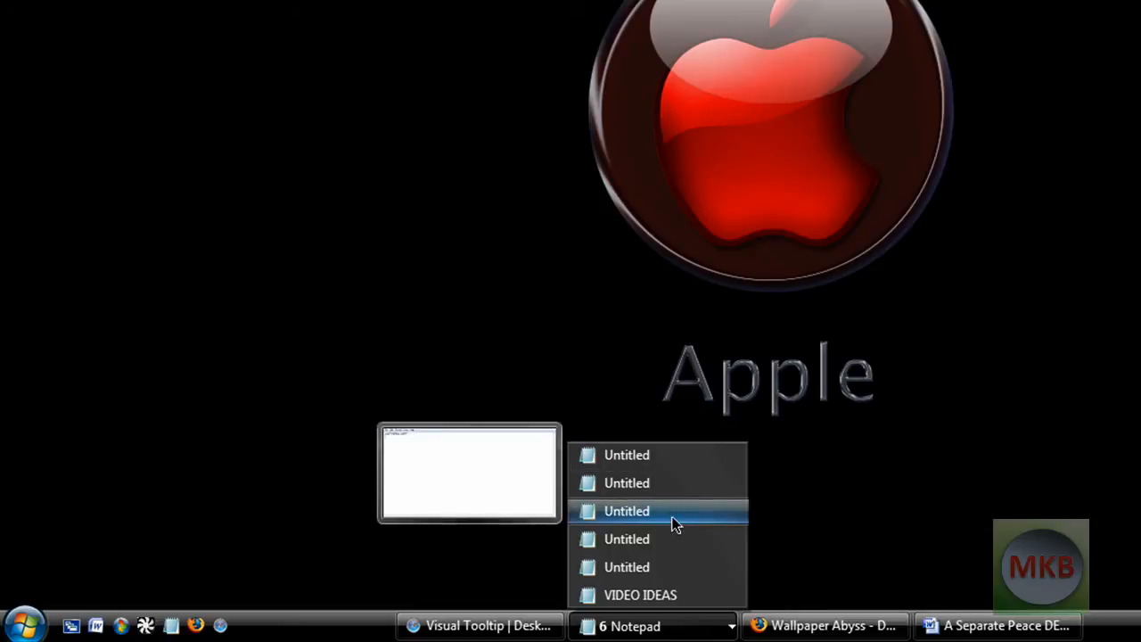
mouse_move(639, 595)
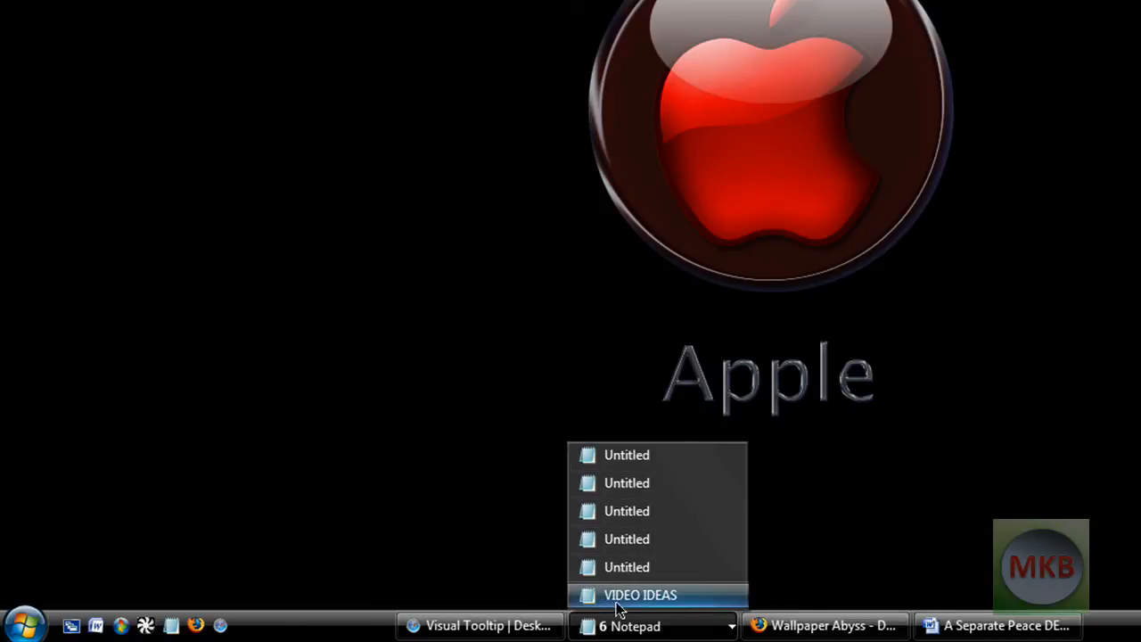
mouse_move(660, 604)
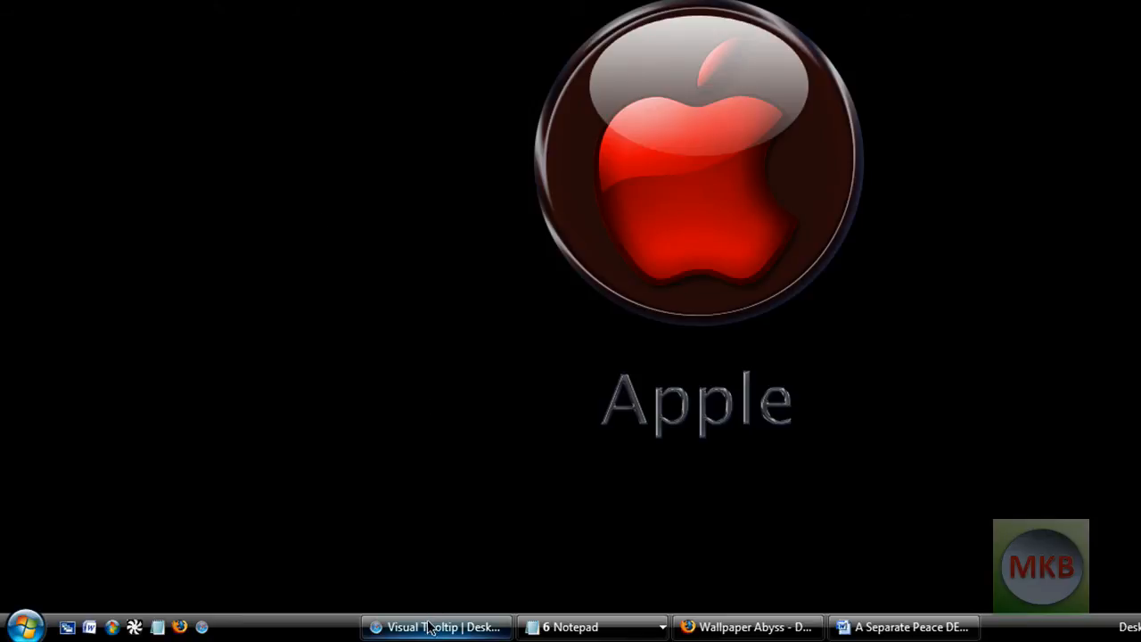
mouse_move(747, 627)
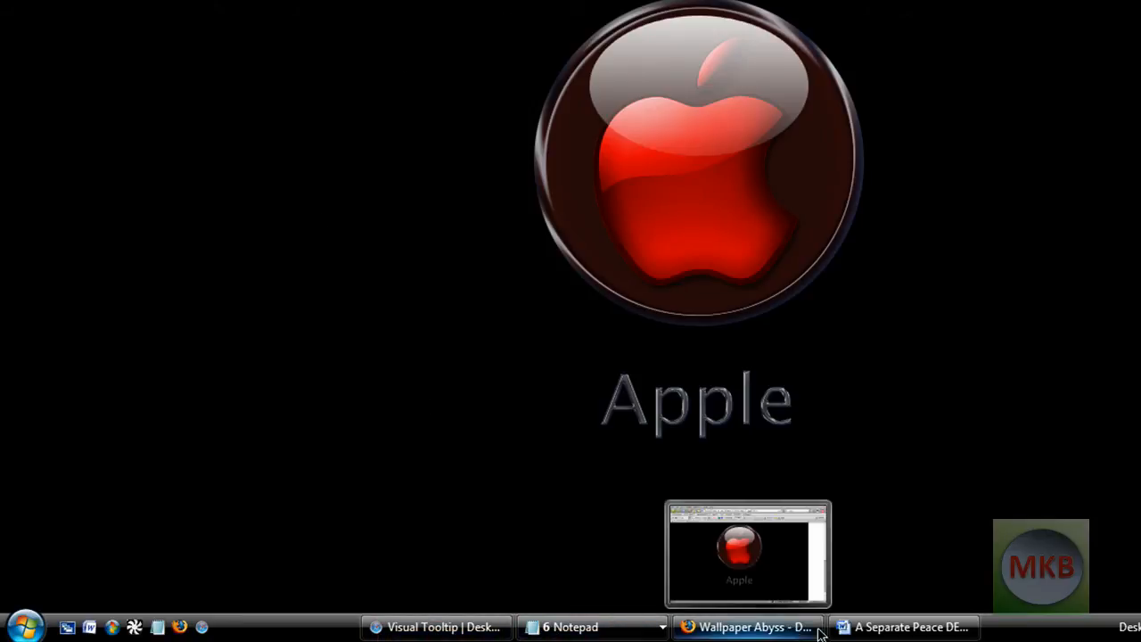